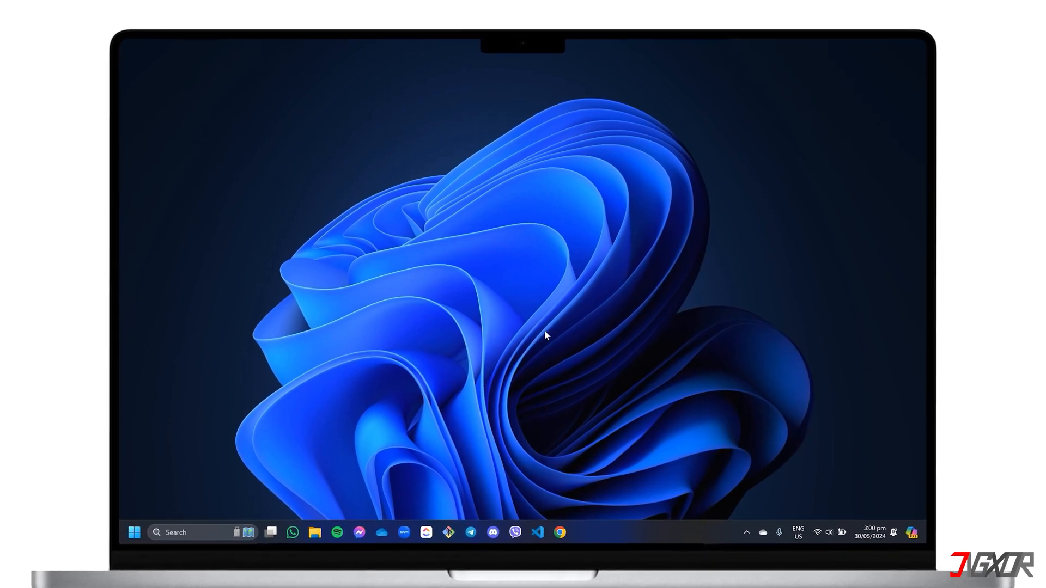
# Open Document_915_2 and scroll down and back up through the design brief pages.
pyautogui.click(582, 543)
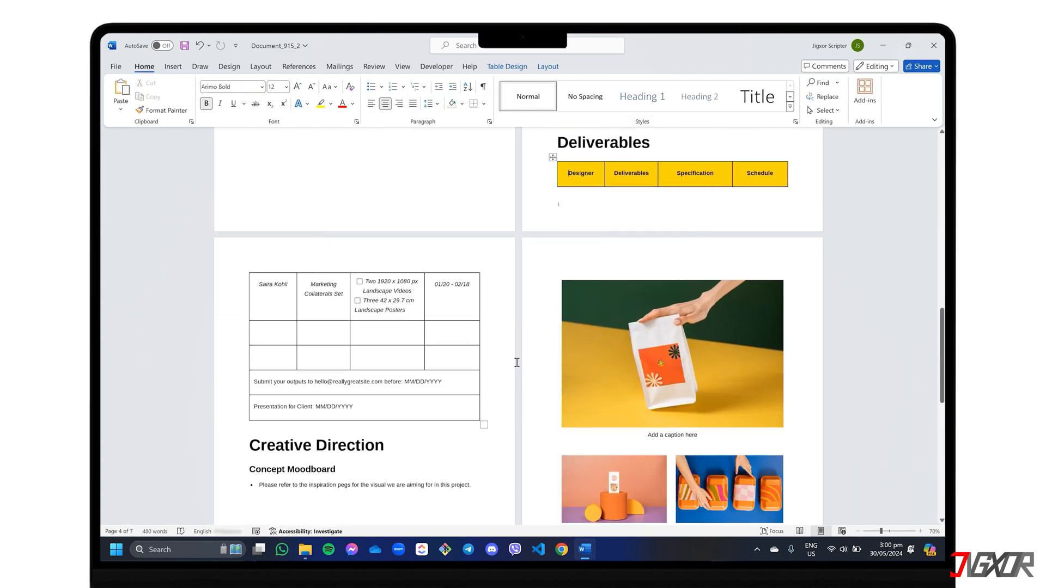
pyautogui.scroll(-3)
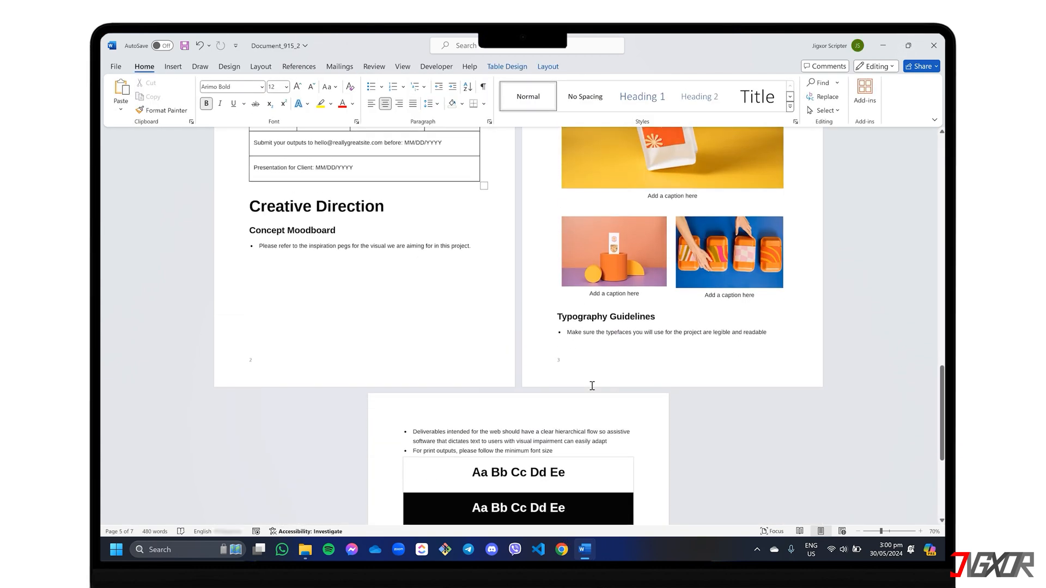
pyautogui.scroll(-3)
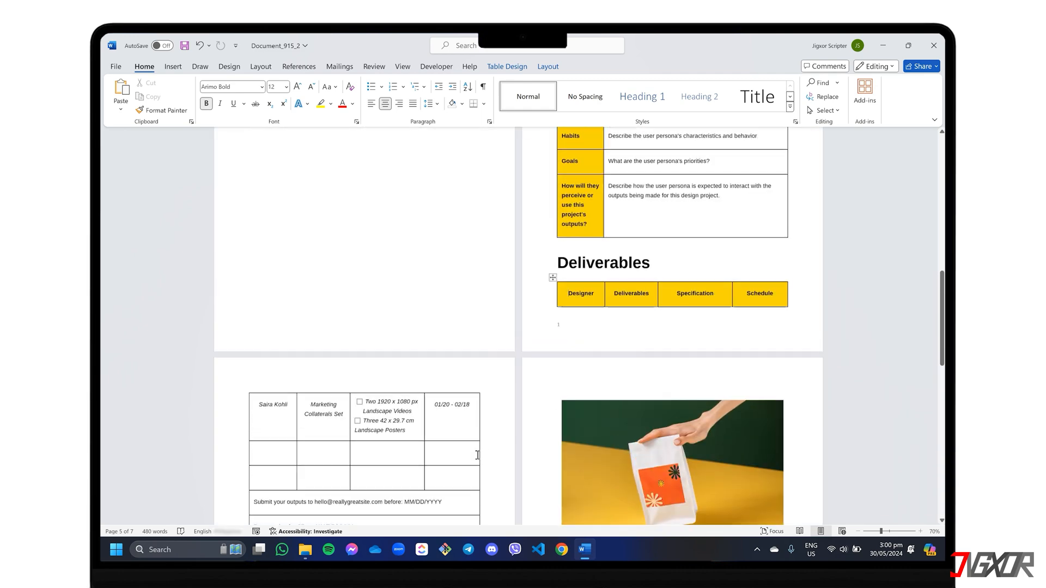
pyautogui.scroll(3)
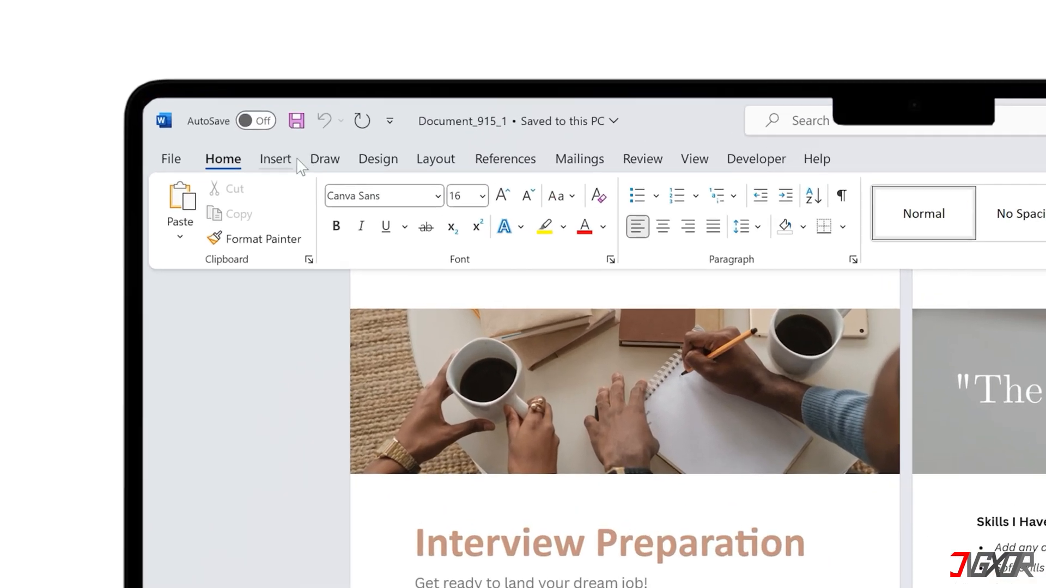
# Pick a Bottom of Page page number style for the Interview Preparation footers.
pyautogui.click(275, 159)
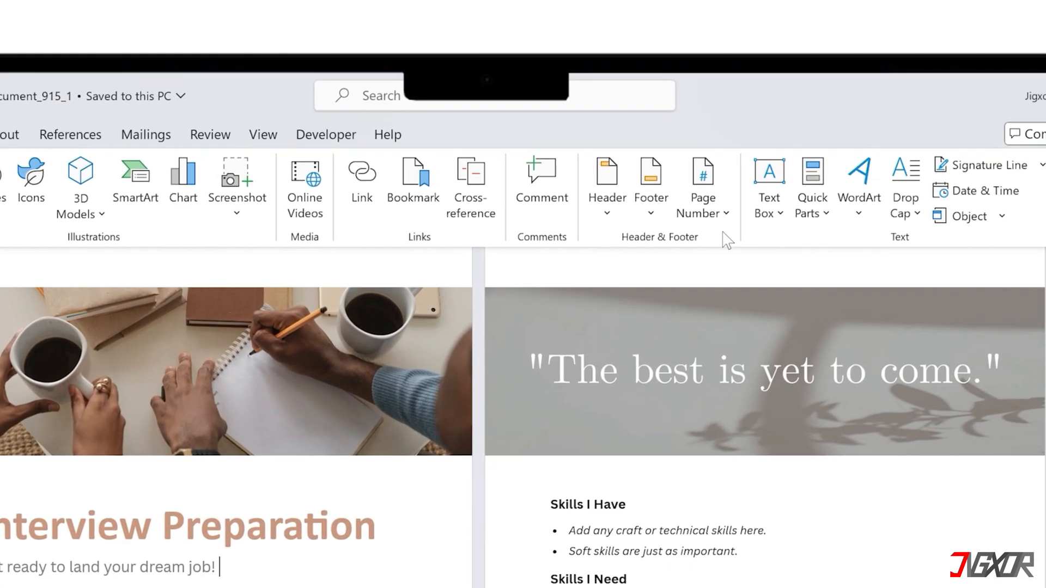
pyautogui.click(701, 193)
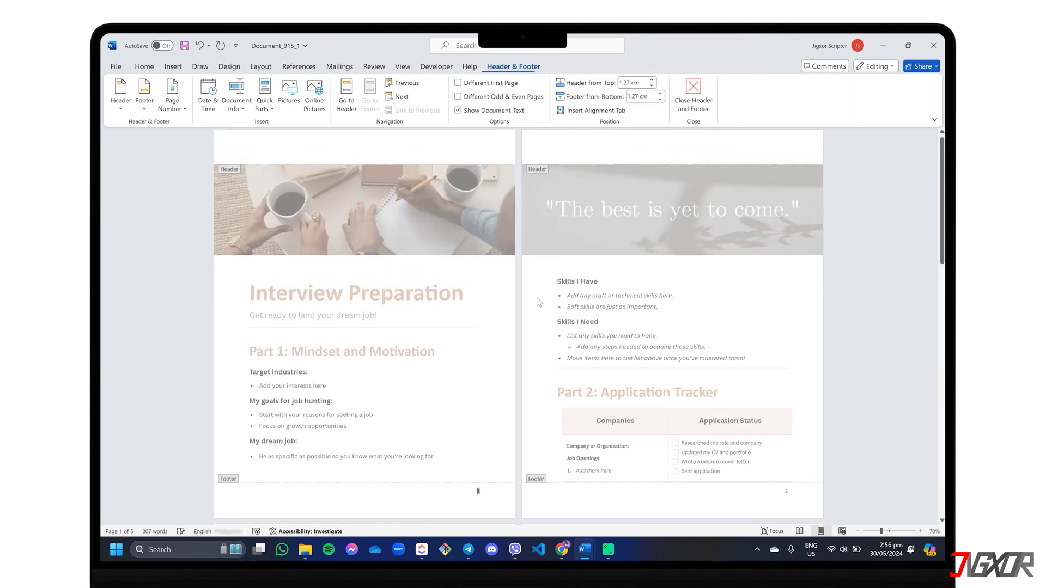
pyautogui.scroll(-3)
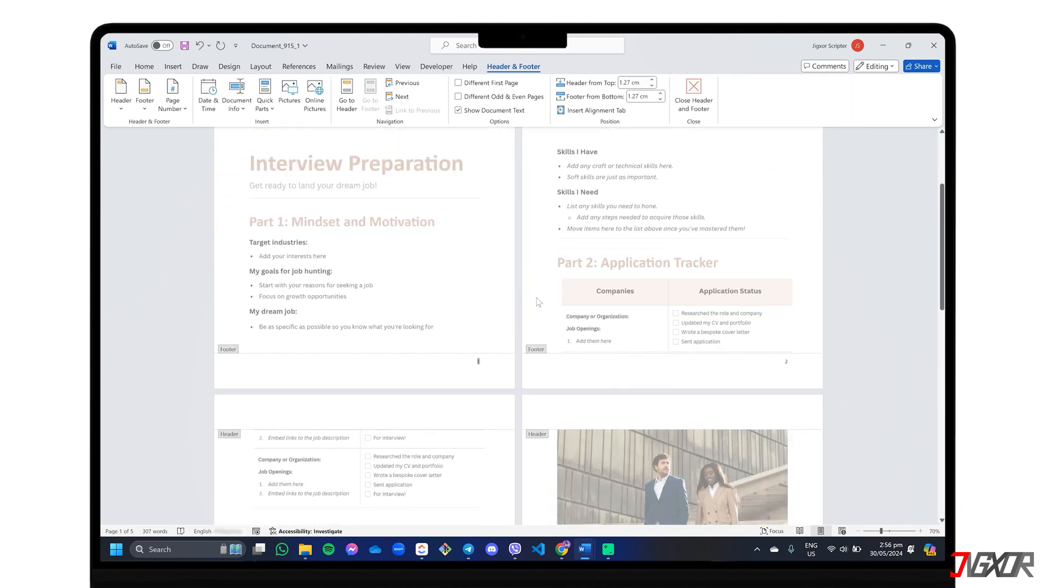
pyautogui.scroll(-3)
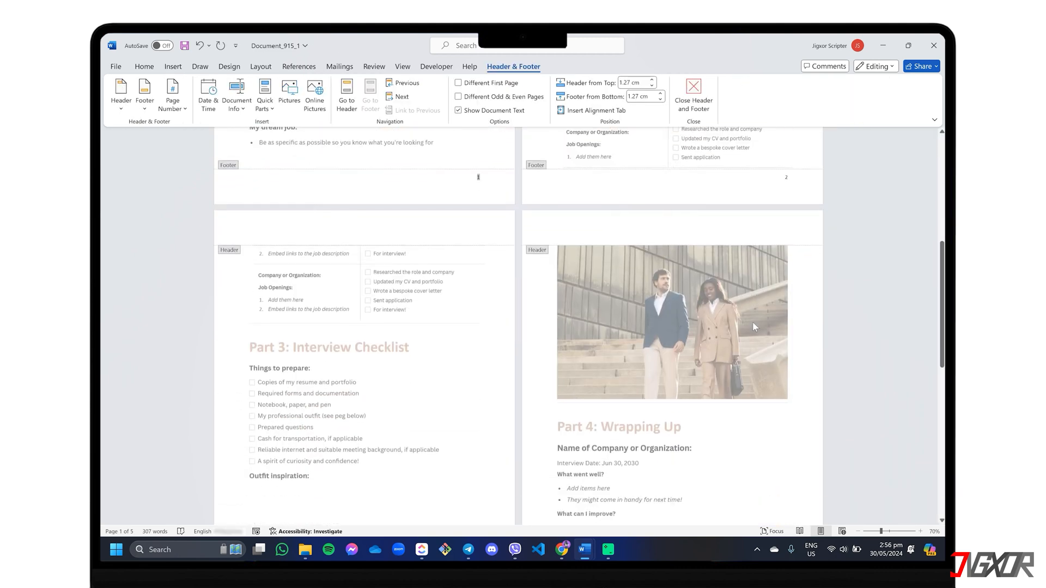
pyautogui.scroll(-3)
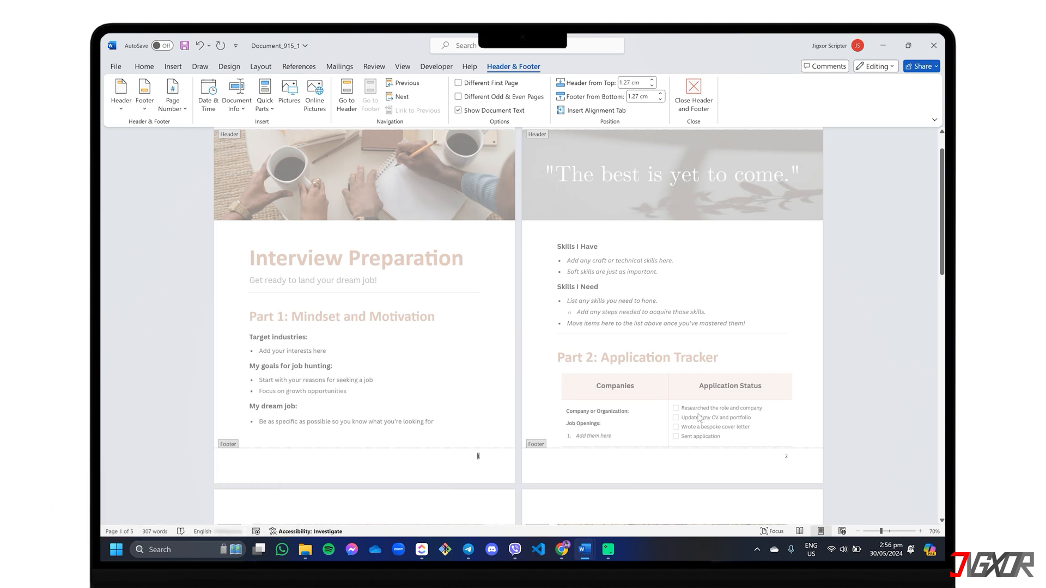
# Enable Different First Page and set the numbering start so page two shows 1.
pyautogui.click(458, 83)
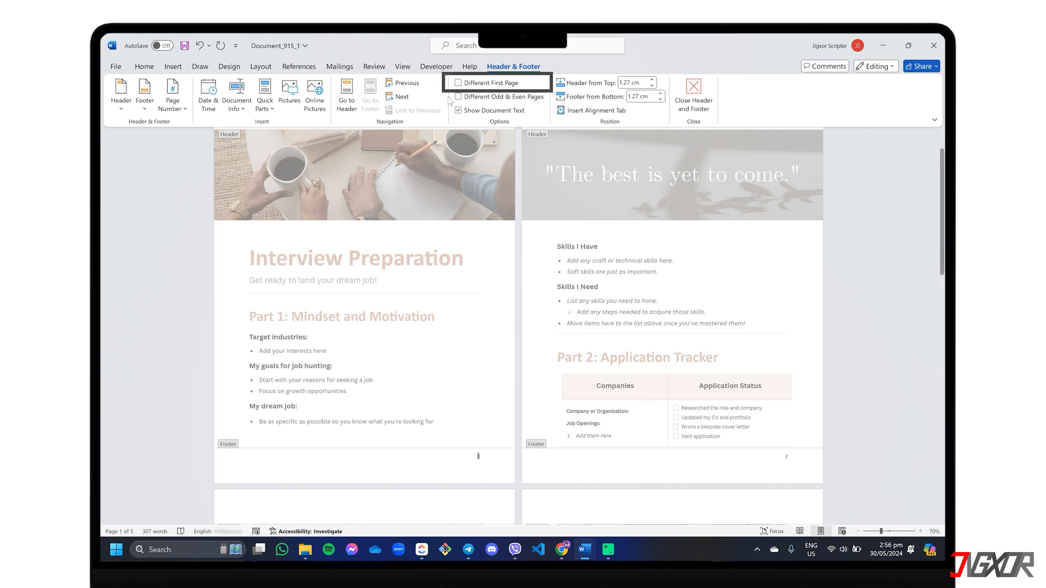
pyautogui.click(458, 82)
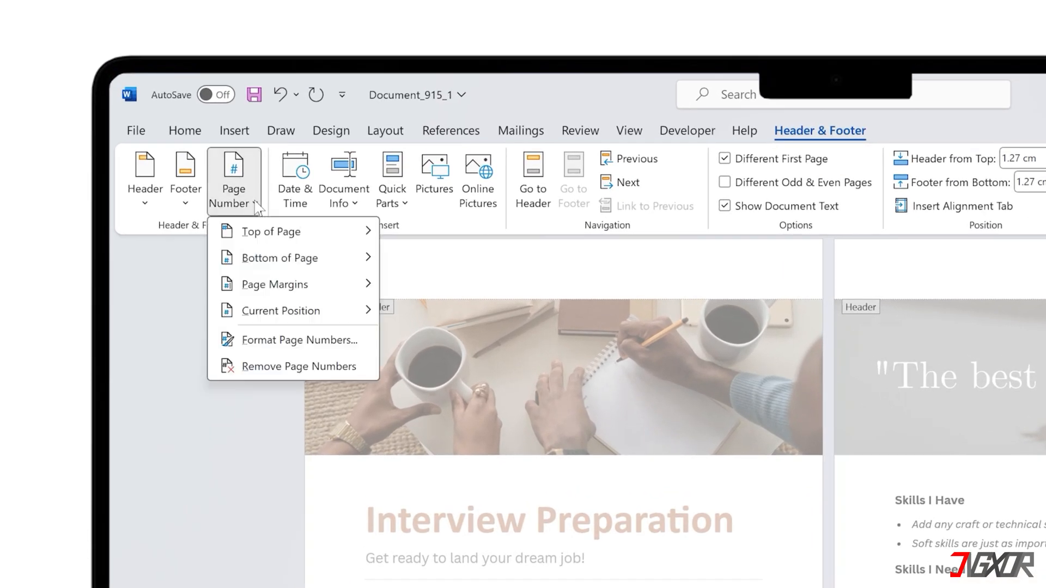
pyautogui.click(299, 339)
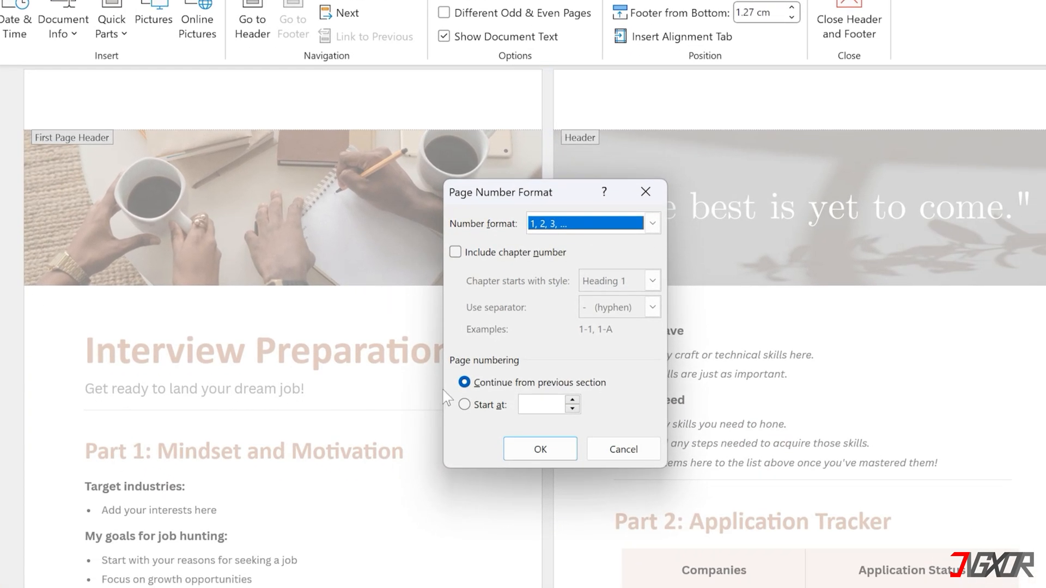
pyautogui.click(464, 405)
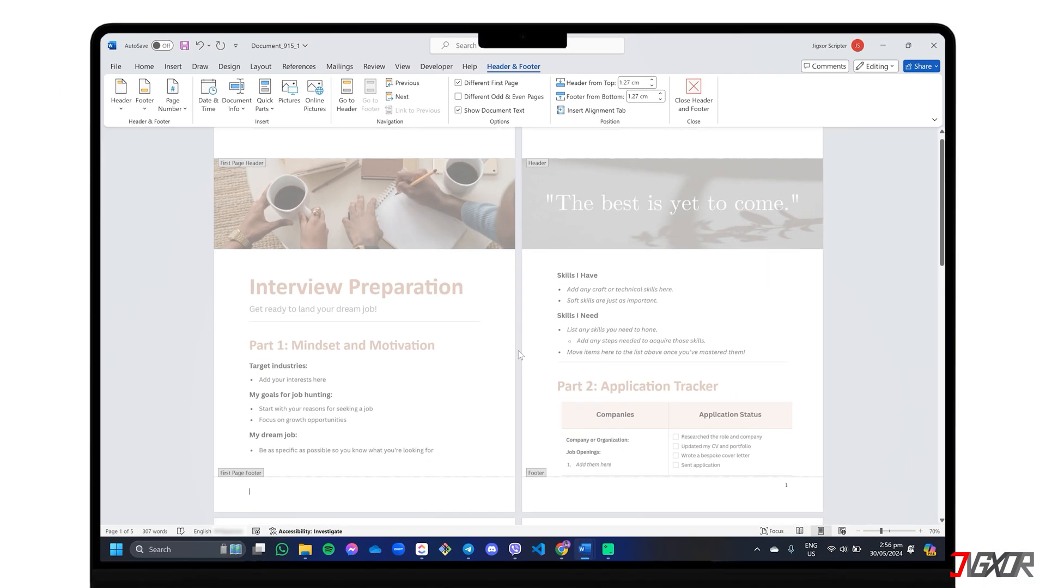
# Scroll down through the Interview Preparation document.
pyautogui.scroll(-3)
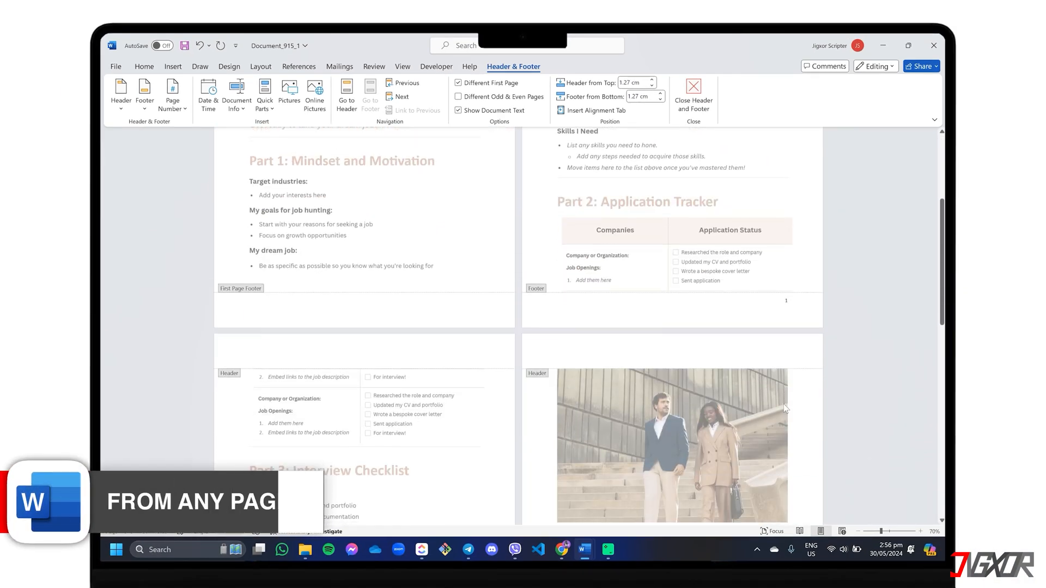
pyautogui.scroll(-3)
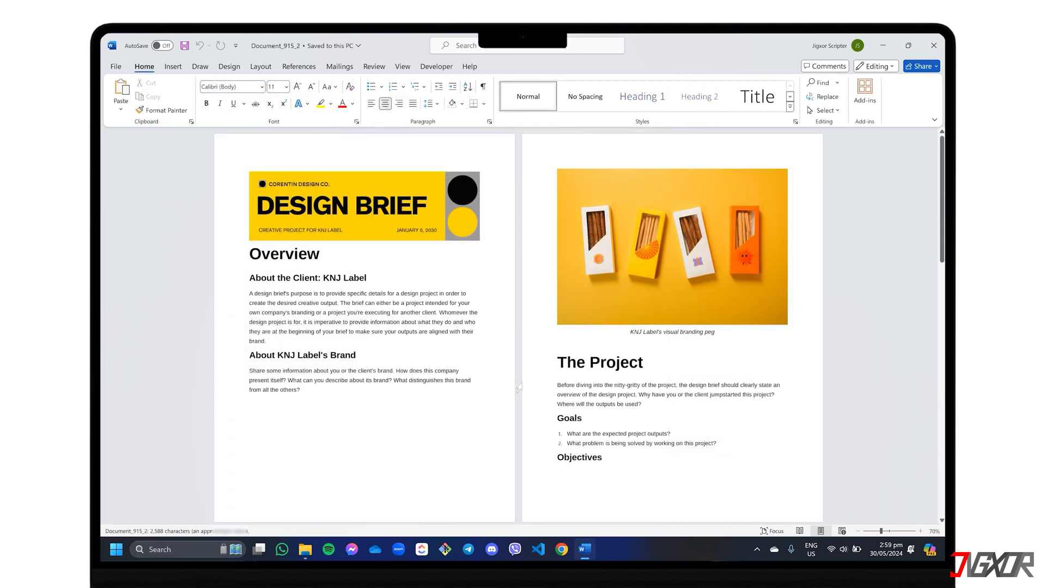
# Insert a Next Page section break before the Target Audience heading.
pyautogui.scroll(-3)
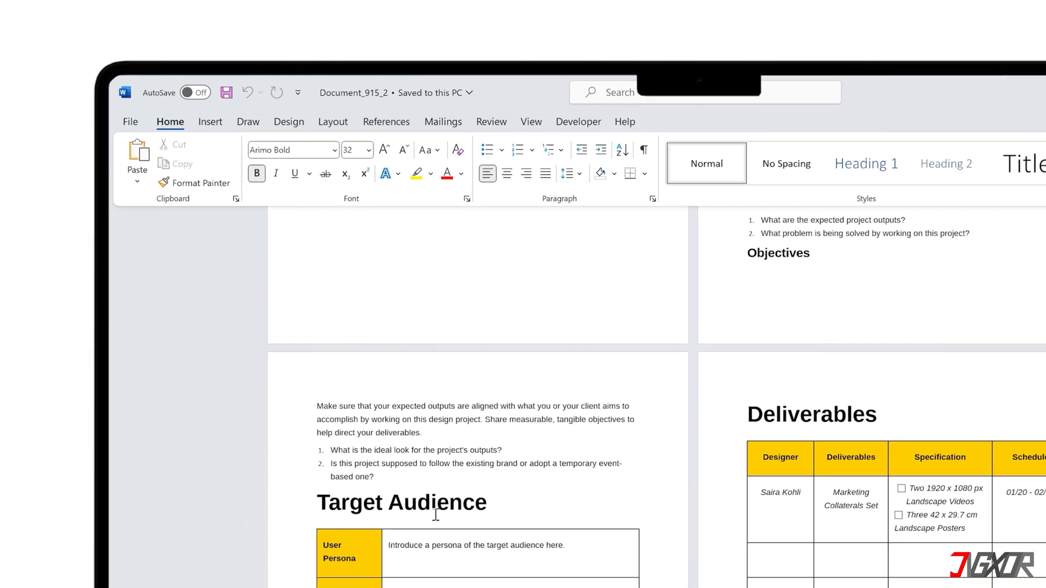
pyautogui.click(336, 122)
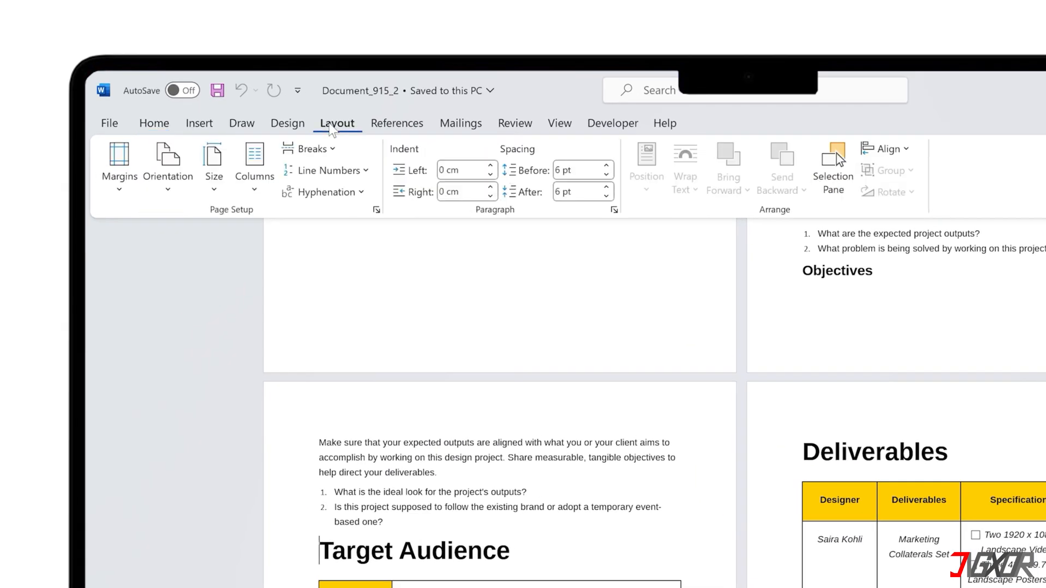
pyautogui.click(309, 148)
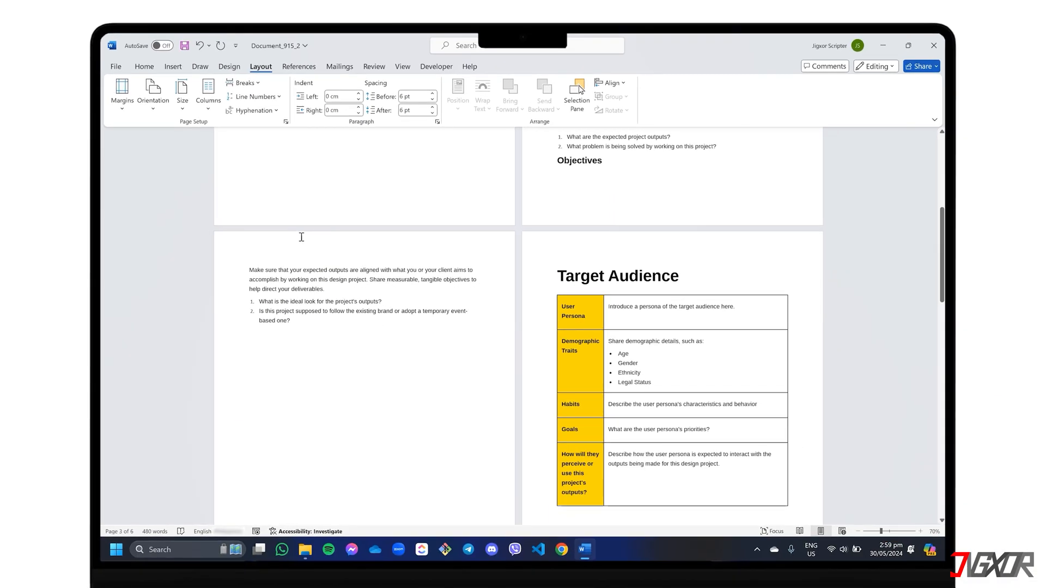
# Turn off Link to Previous for the section 2 footer.
pyautogui.scroll(-3)
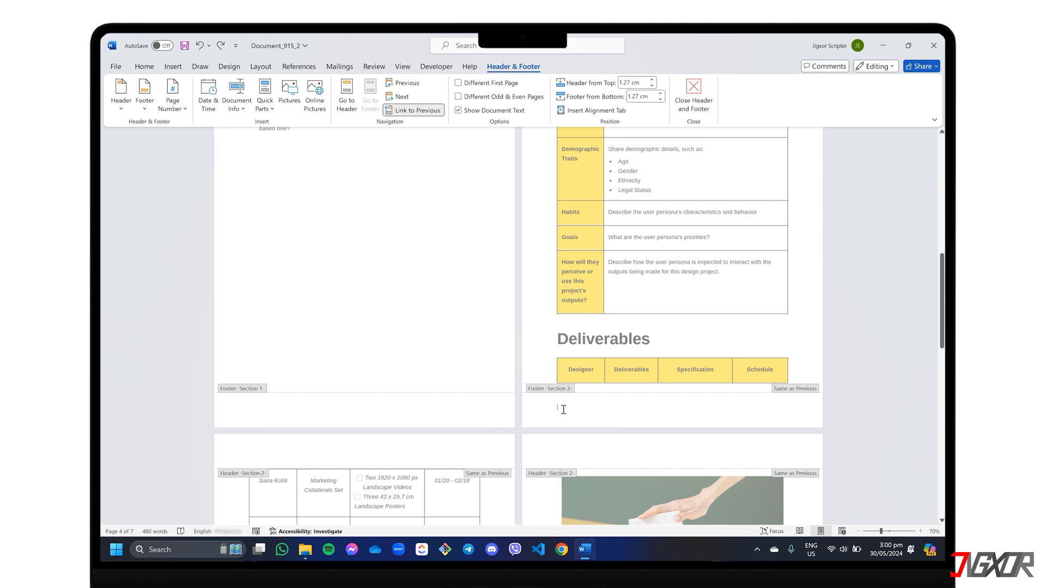
pyautogui.click(413, 110)
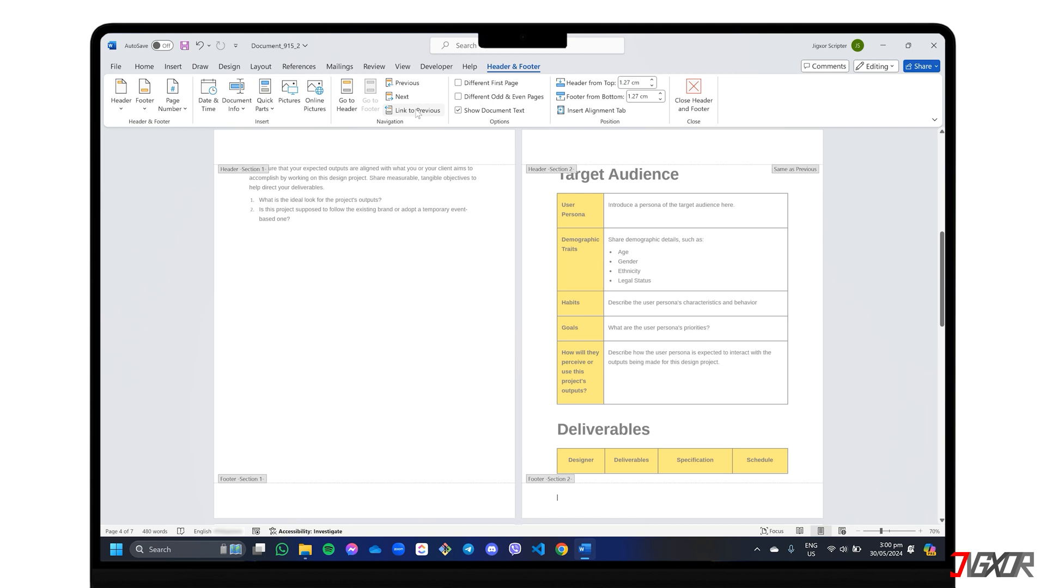
# Add bottom-of-page numbers to section 2, restart them at 1, and exit footer editing.
pyautogui.click(172, 93)
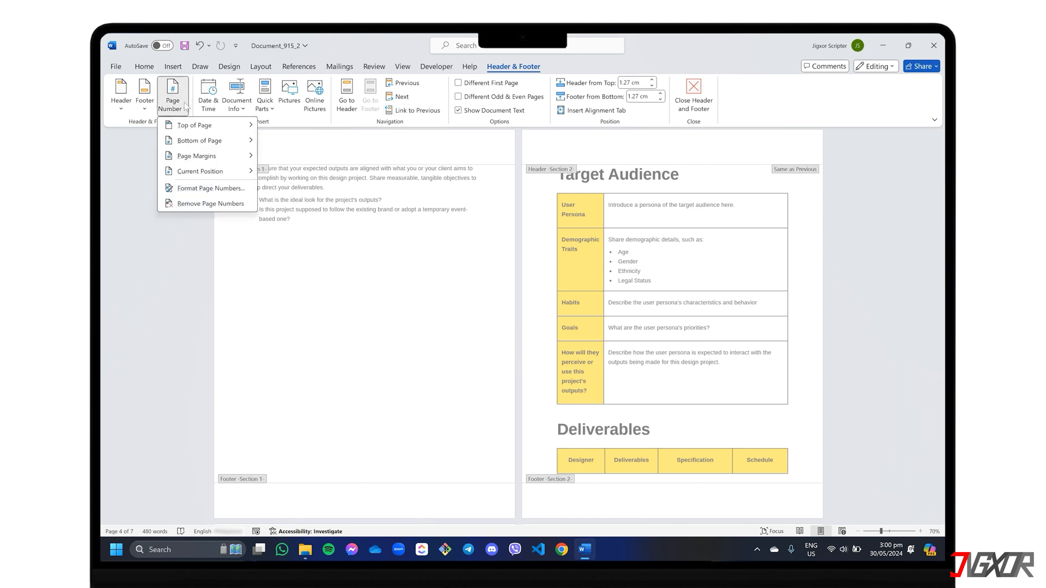
pyautogui.click(199, 140)
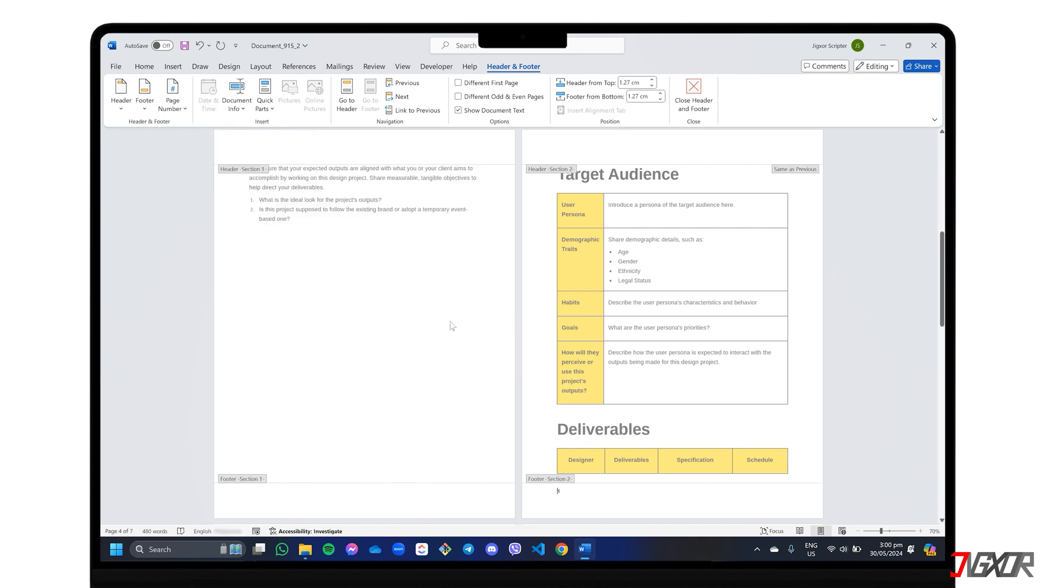
pyautogui.click(172, 95)
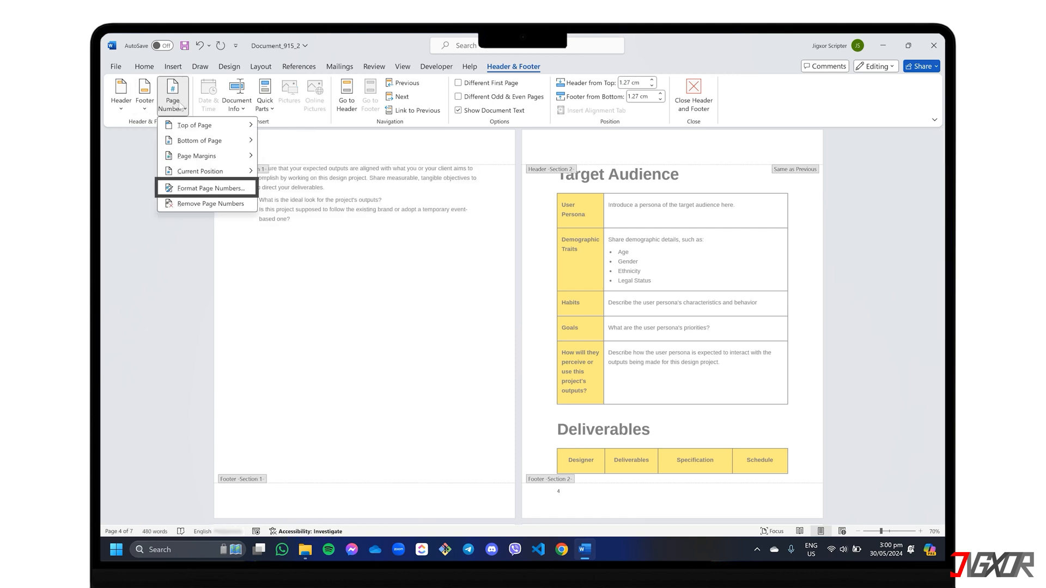
pyautogui.click(209, 187)
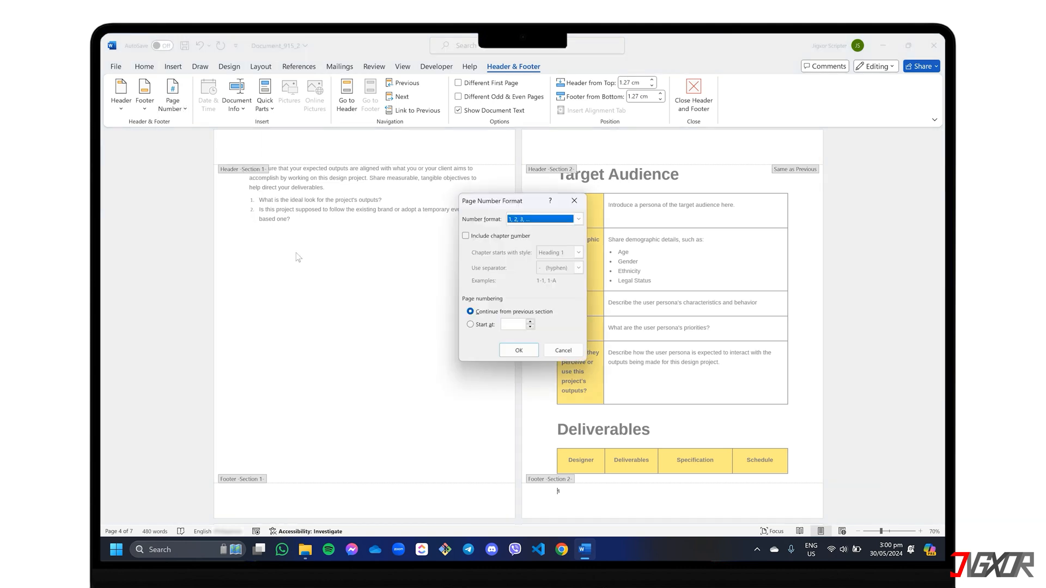
pyautogui.click(471, 324)
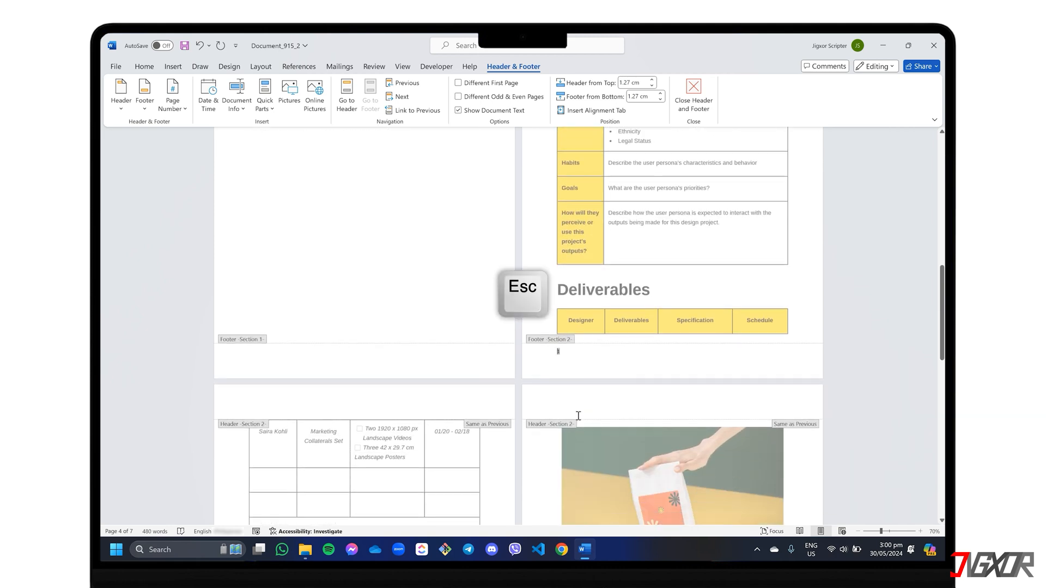
pyautogui.press('Escape')
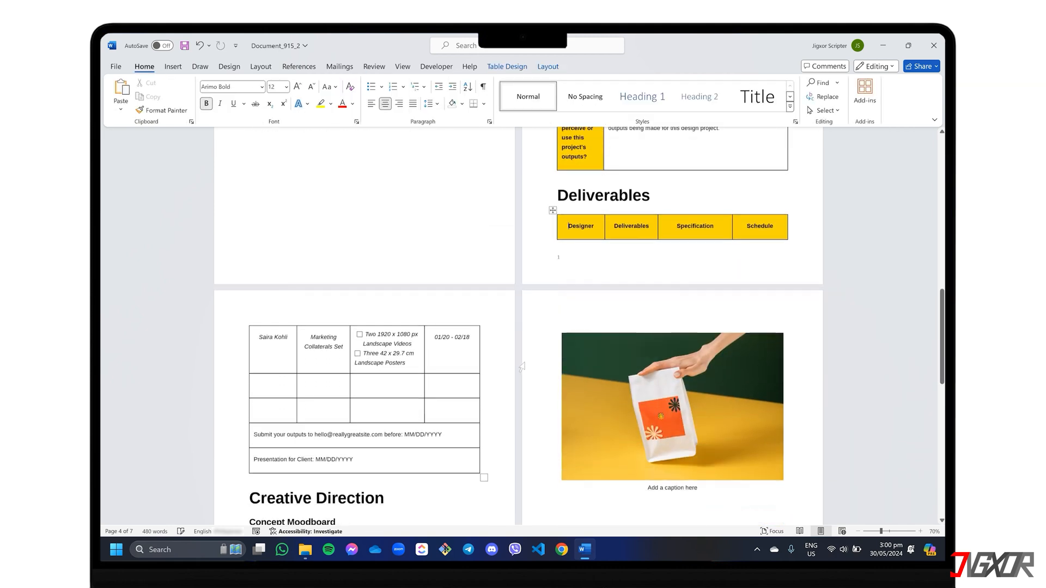
pyautogui.scroll(-3)
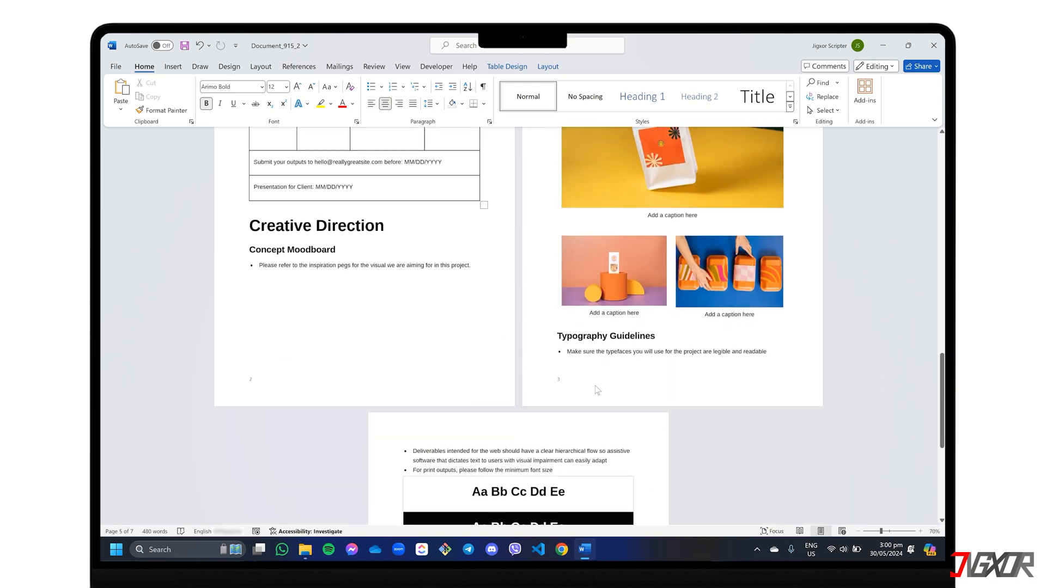
pyautogui.scroll(-3)
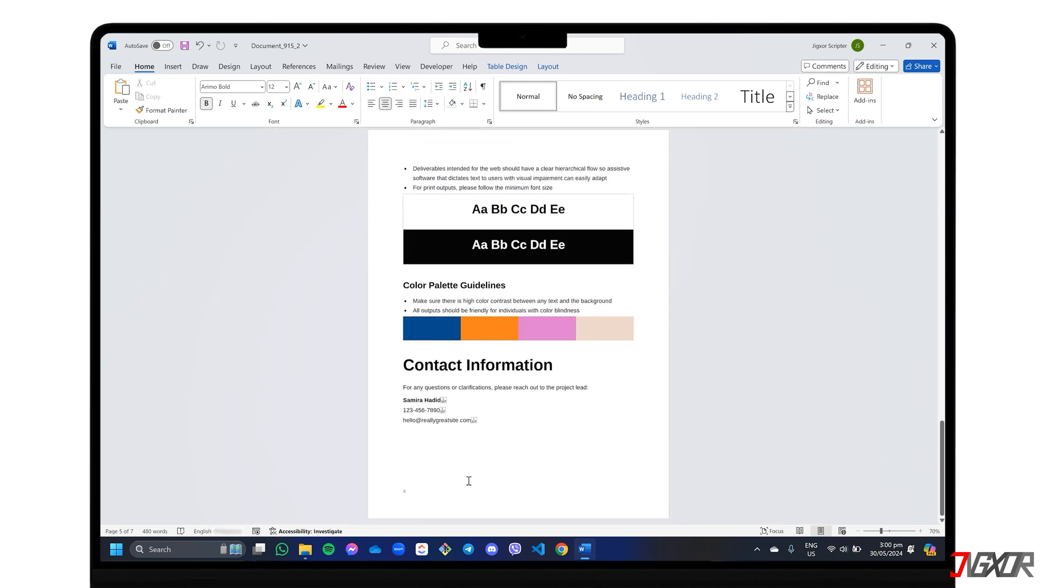
pyautogui.click(561, 550)
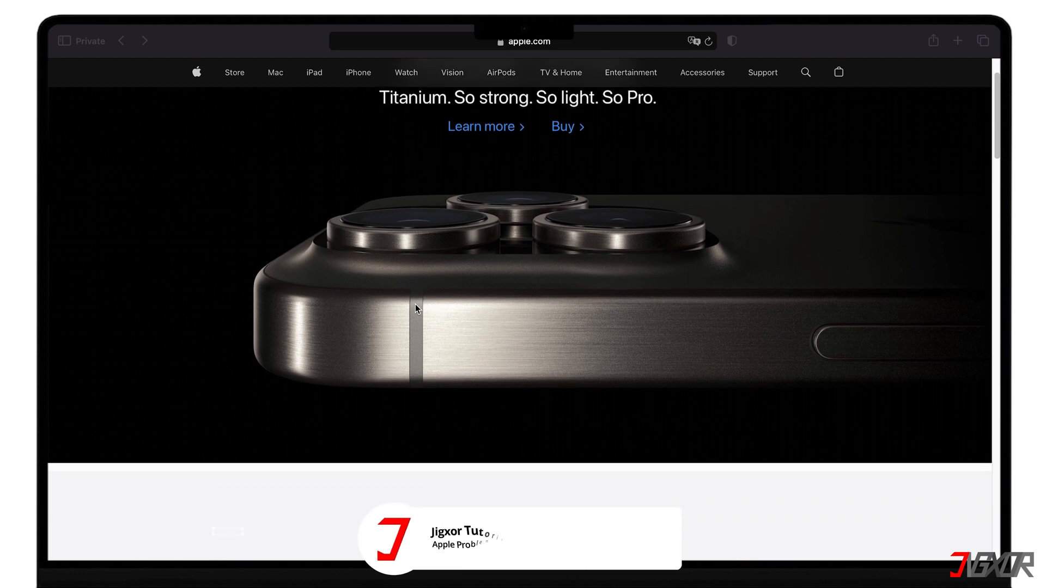
pyautogui.scroll(-3)
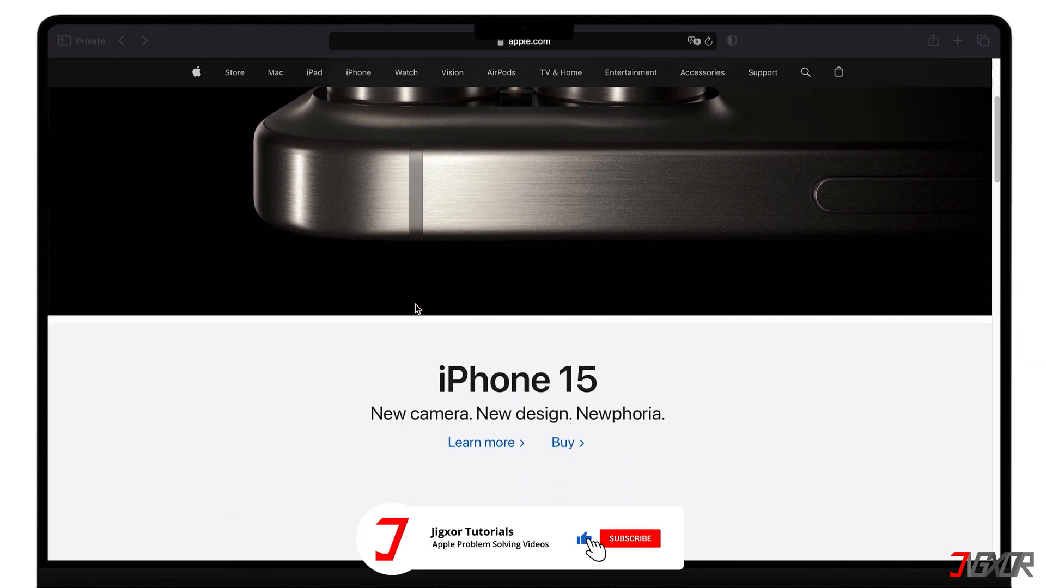